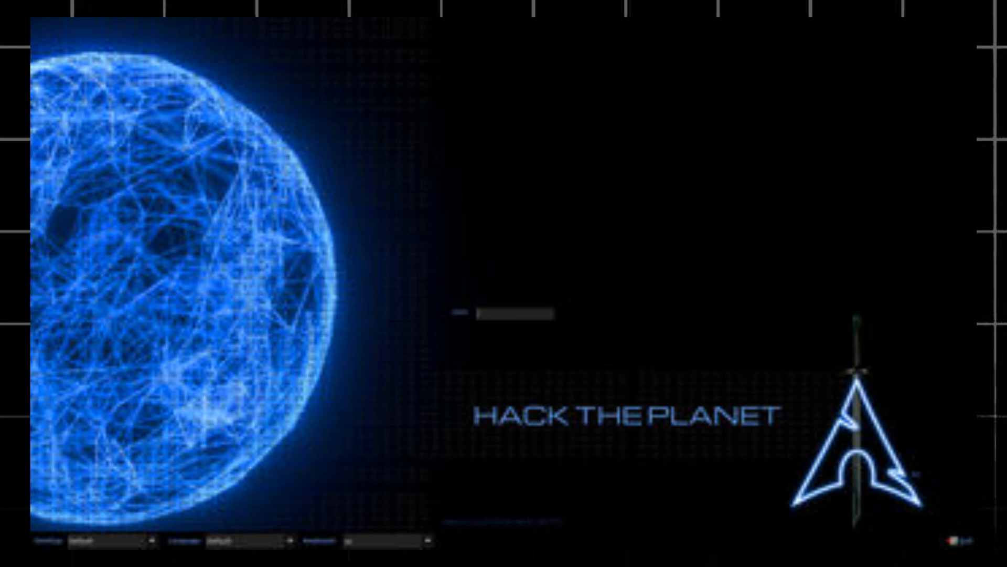
Step: Sign in at the login screen with the account password to start the desktop session
{"action": "left_click", "coordinate": [304, 533]}
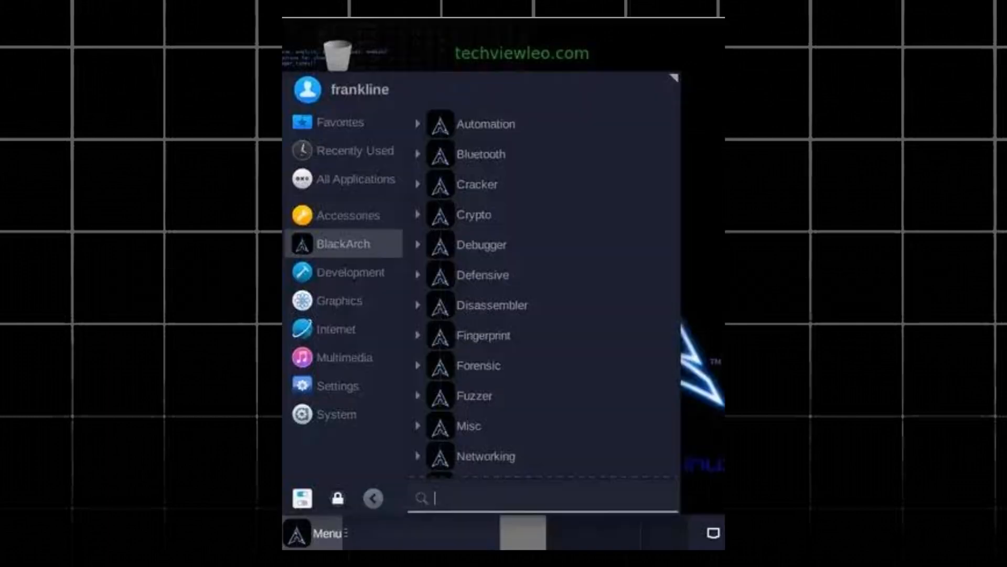